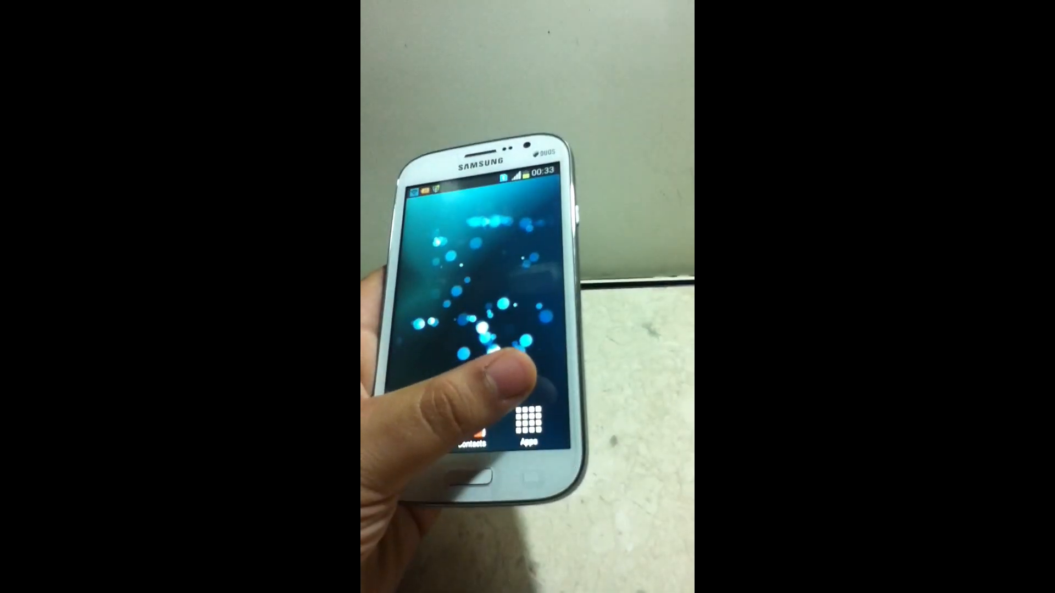
# - Go from the home screen into Settings and onto the Wireless and networks More settings page
pyautogui.click(530, 421)
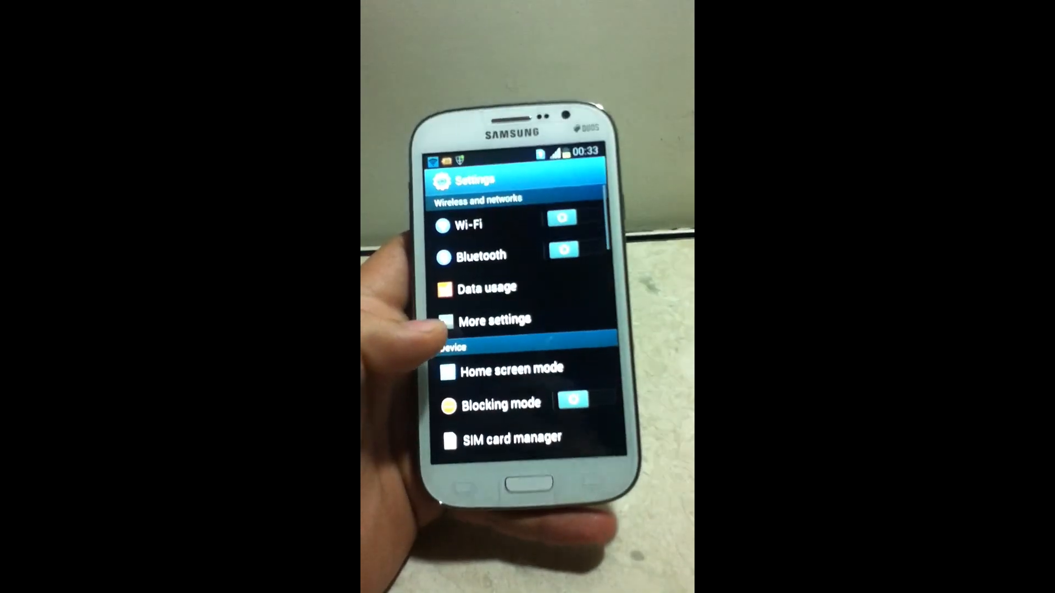
pyautogui.click(492, 321)
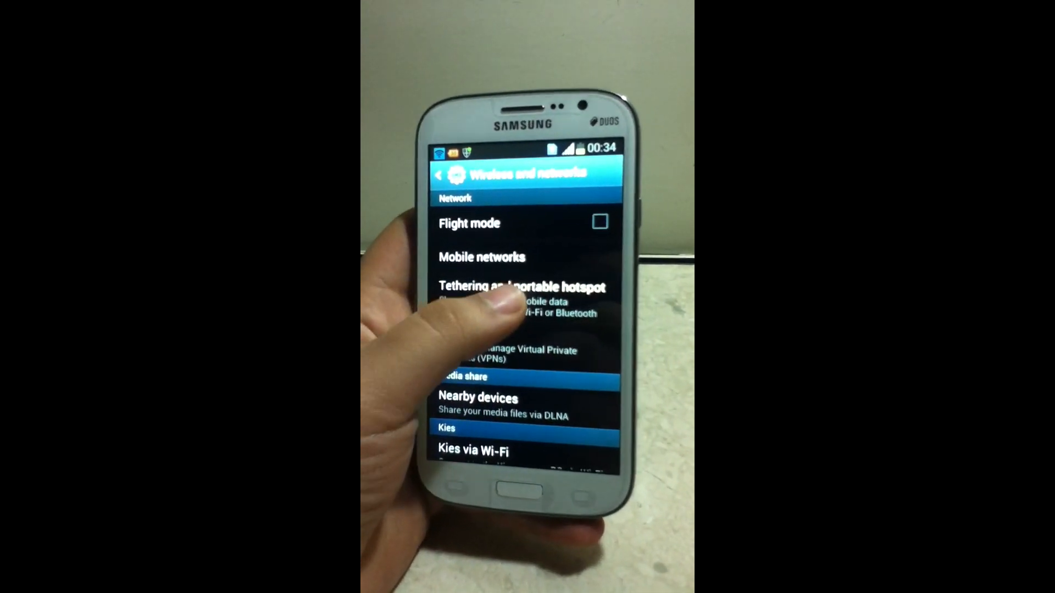
# - Navigate through Tethering and portable hotspot to the Portable Wi-Fi hotspot page
pyautogui.click(511, 286)
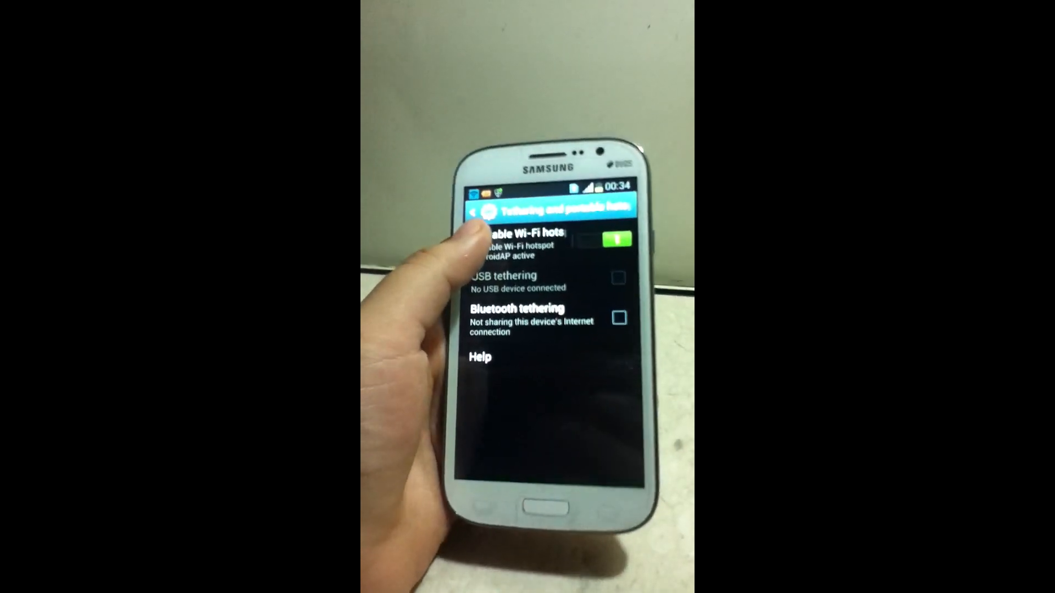
pyautogui.click(517, 237)
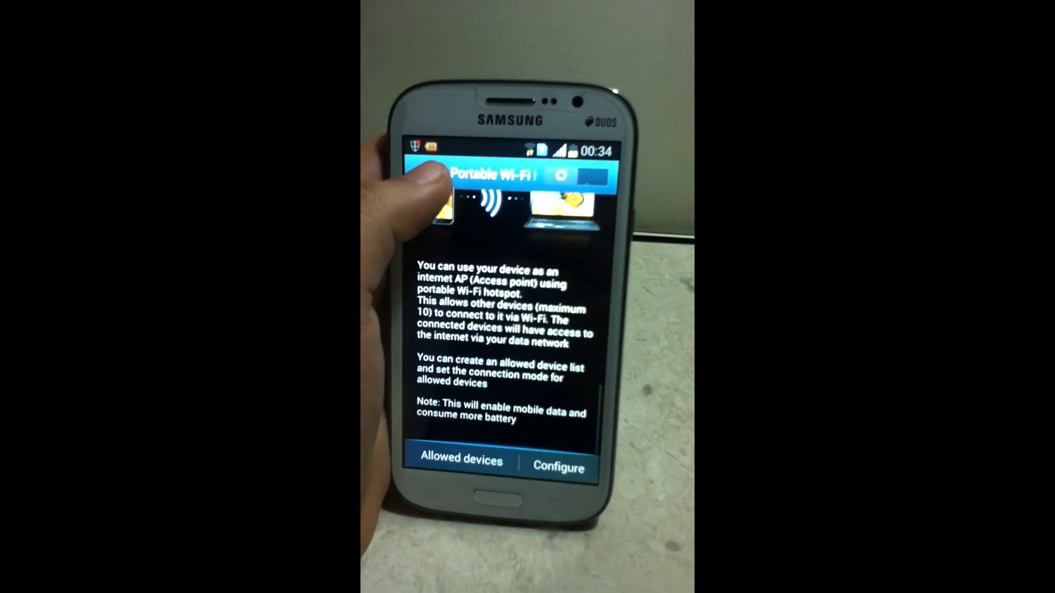
# - Switch the portable Wi-Fi hotspot on and confirm so the phone begins enabling it
pyautogui.click(589, 175)
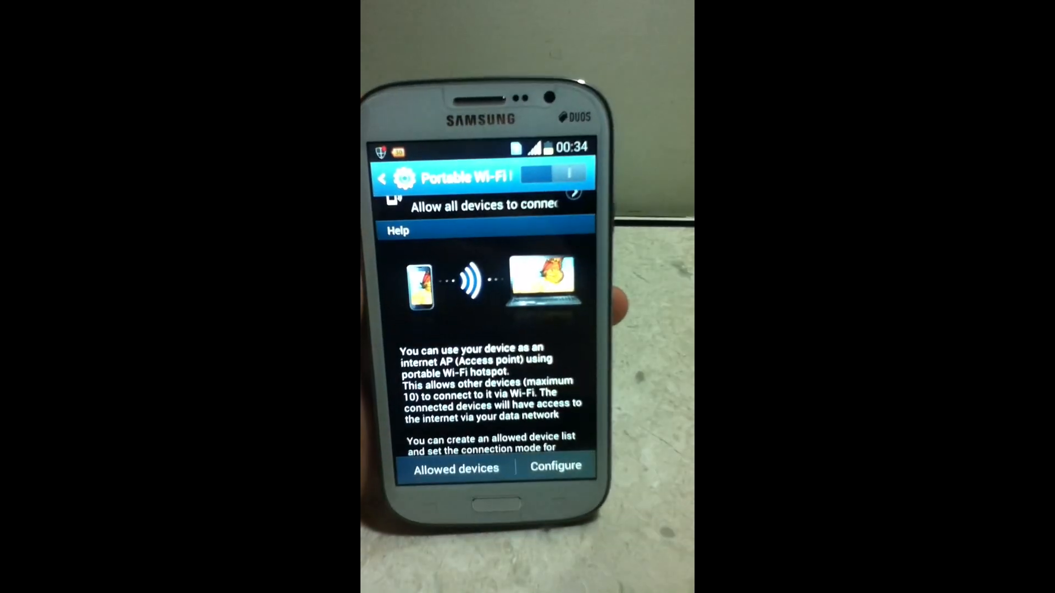
pyautogui.click(548, 174)
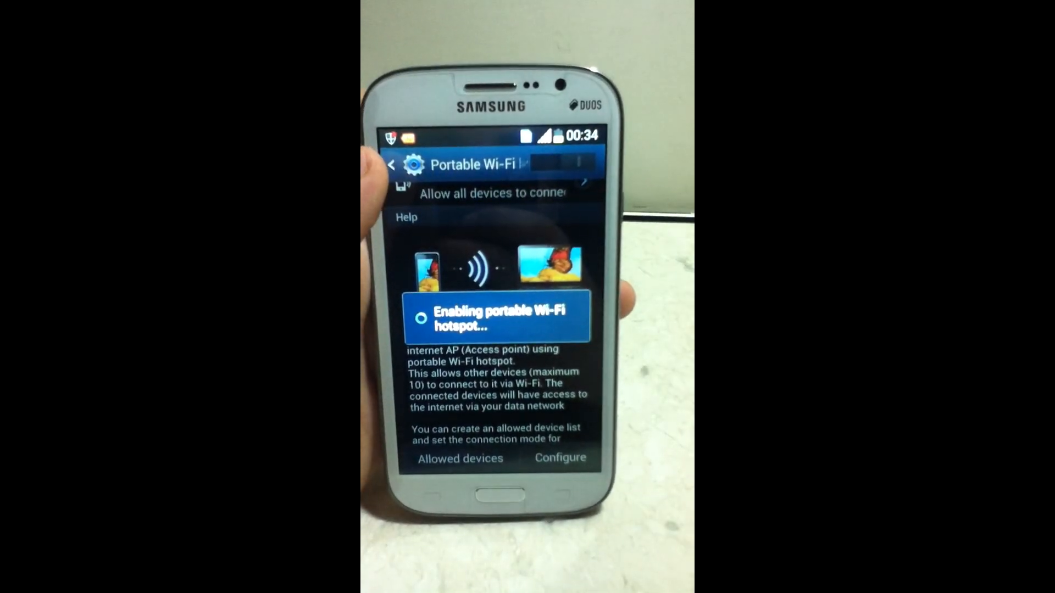